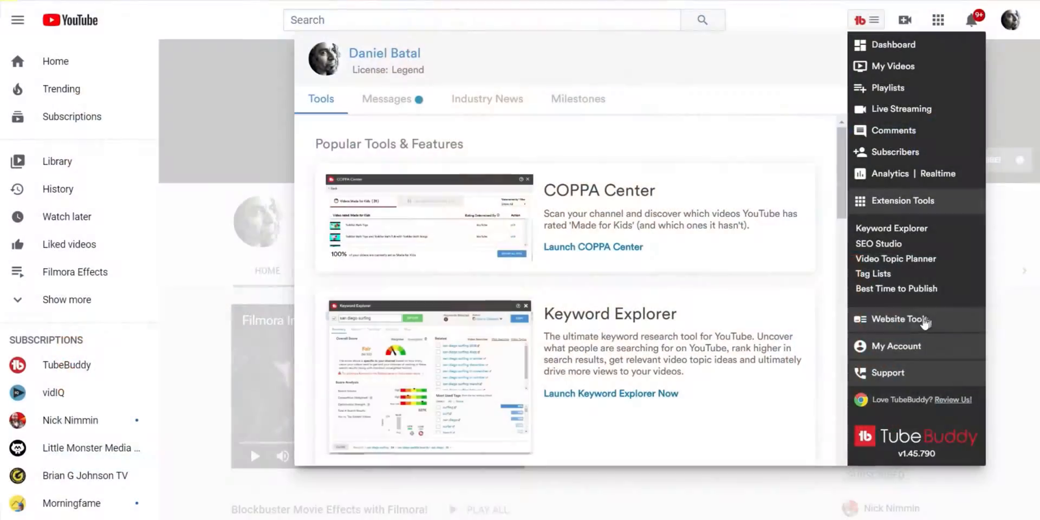
- Open the TubeBuddy website through Website Tools in the extension menu
left_click(898, 319)
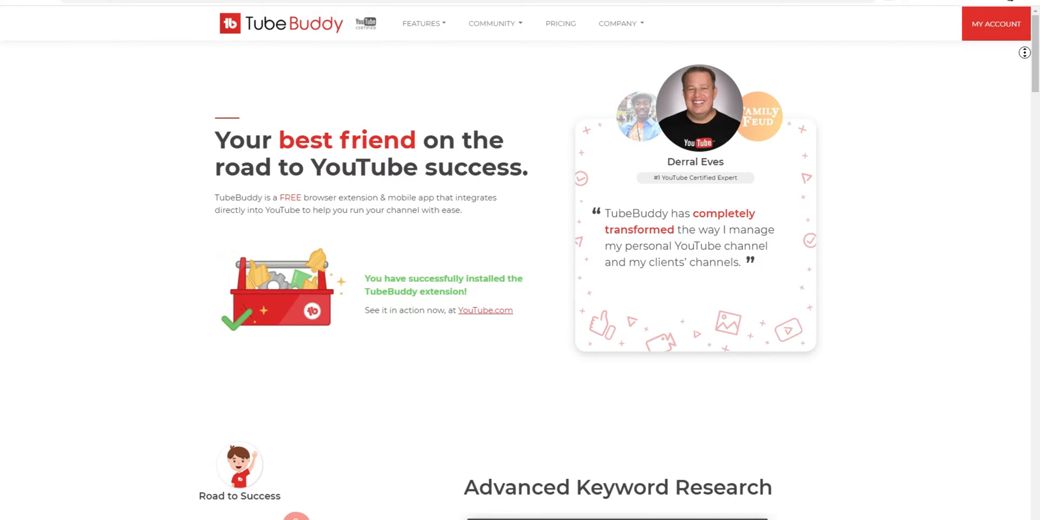
scroll("down", 3)
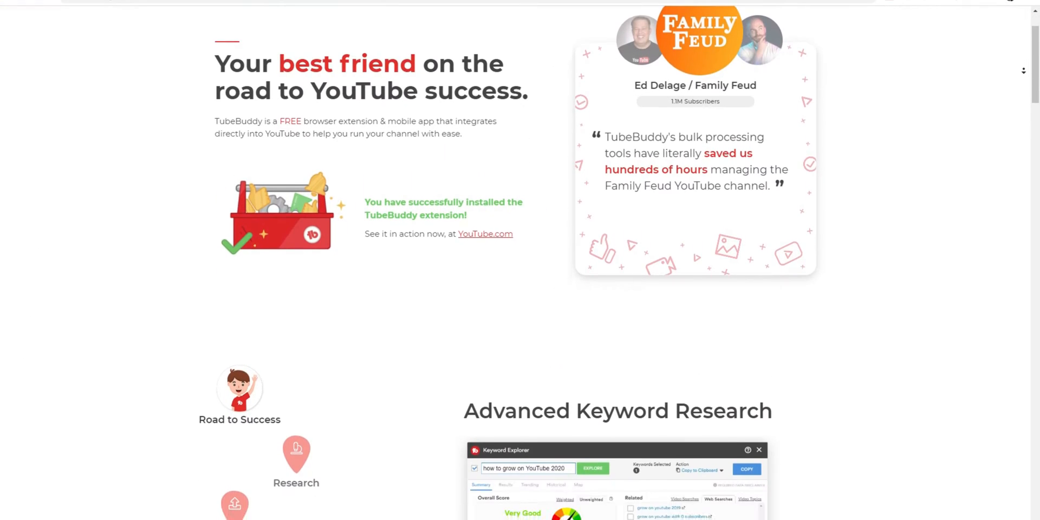
scroll("down", 3)
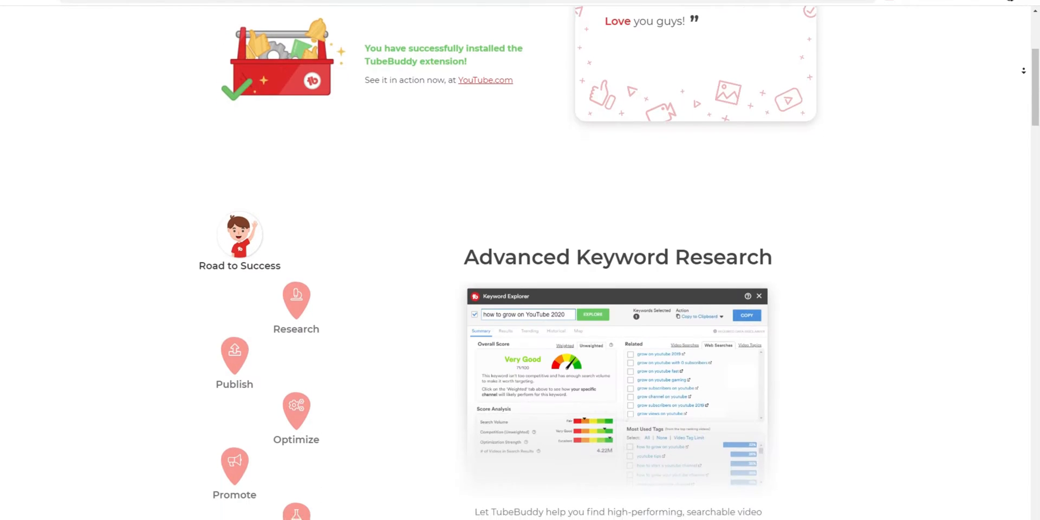
scroll("down", 3)
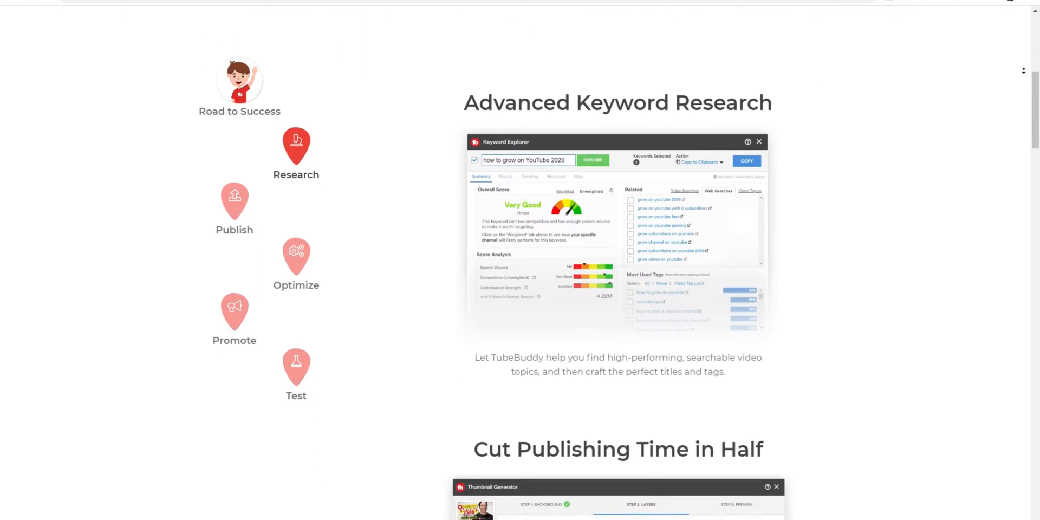
scroll("down", 3)
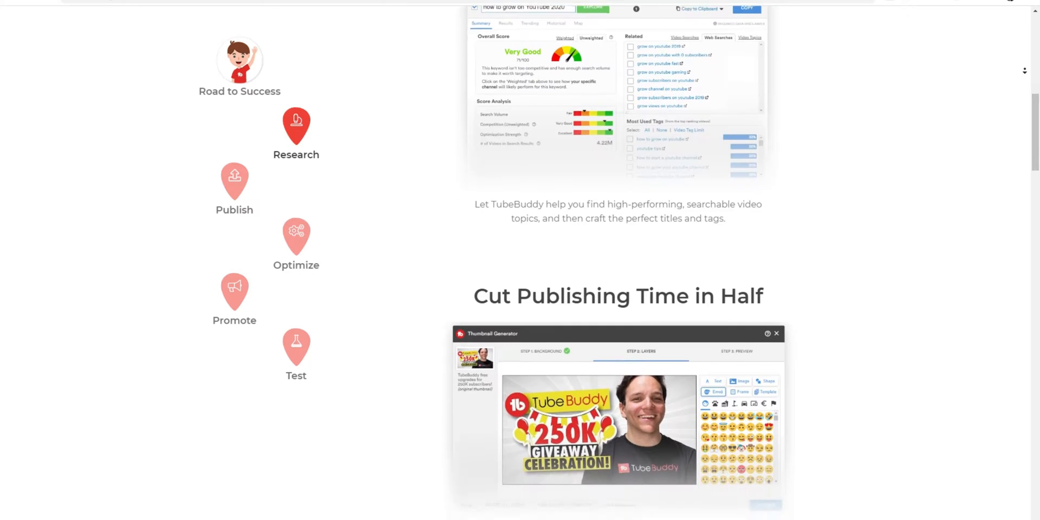
scroll("down", 3)
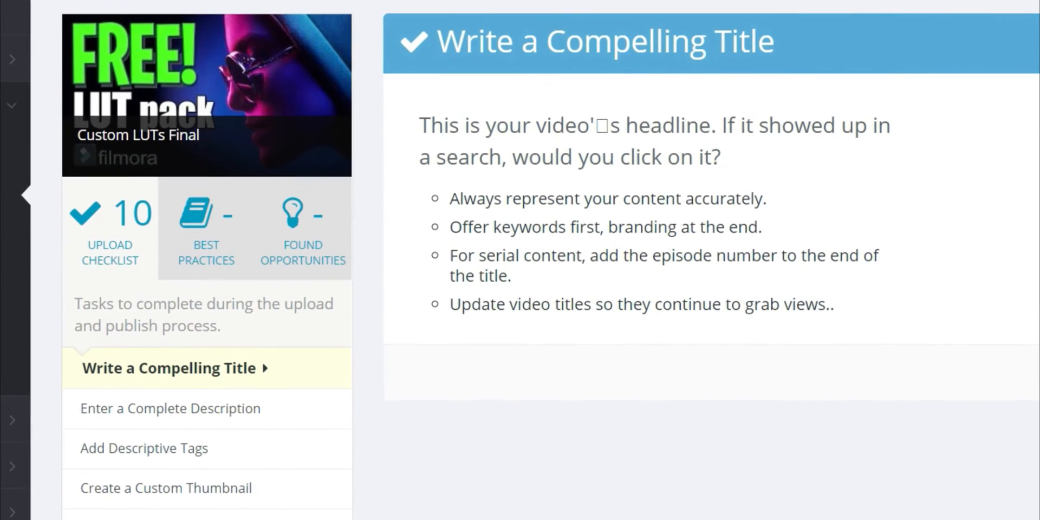
- Scroll the Website Tools list from Launch Pad down to Search Rank Tracking
scroll("down", 3)
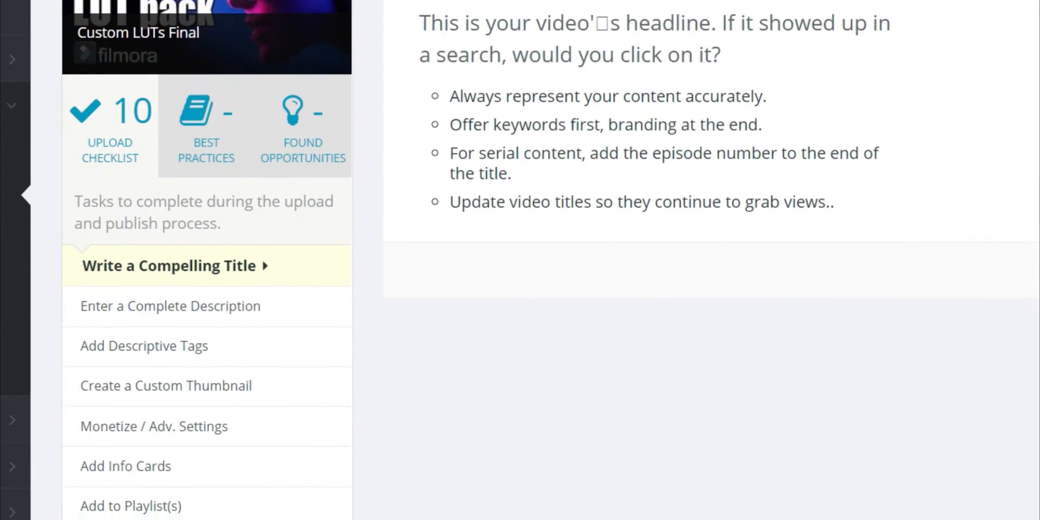
scroll("down", 3)
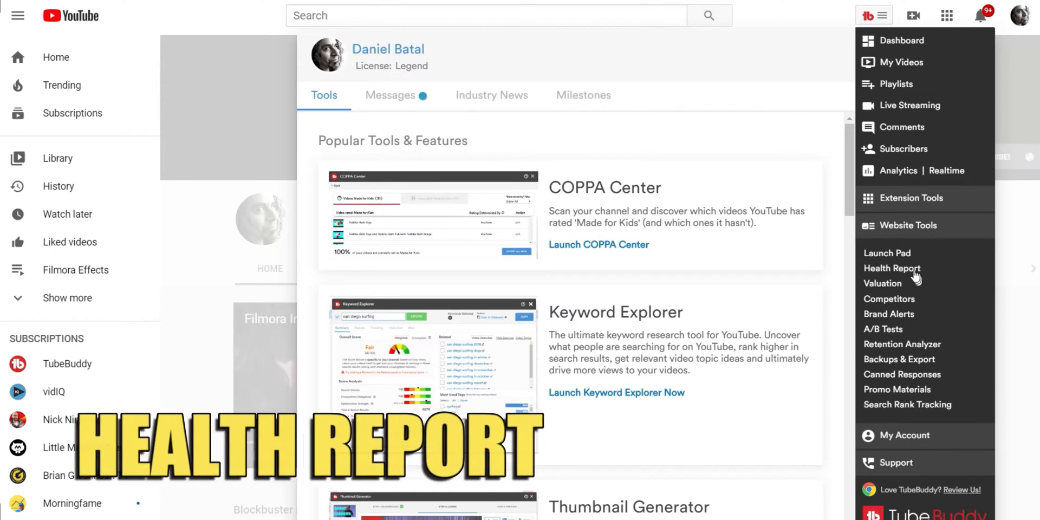
left_click(892, 268)
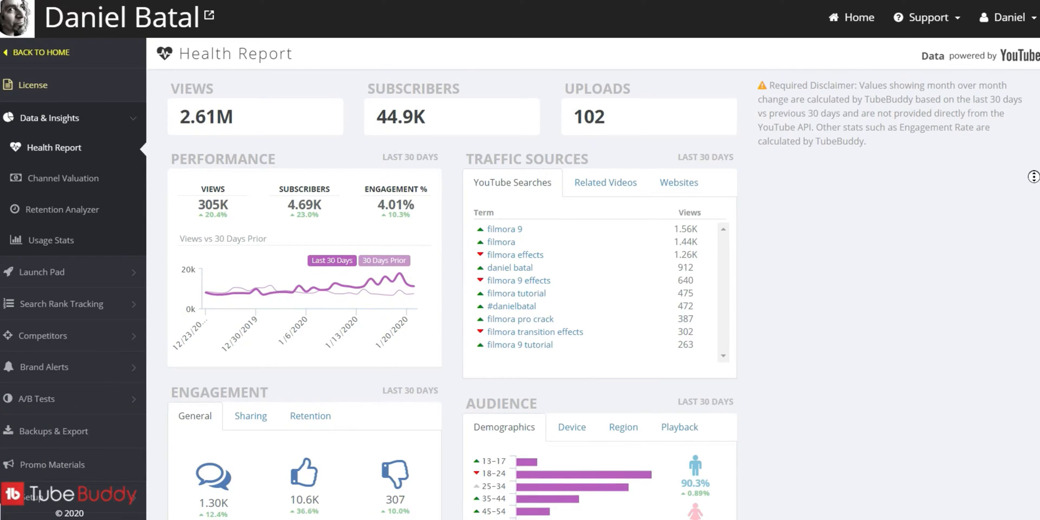
scroll("down", 3)
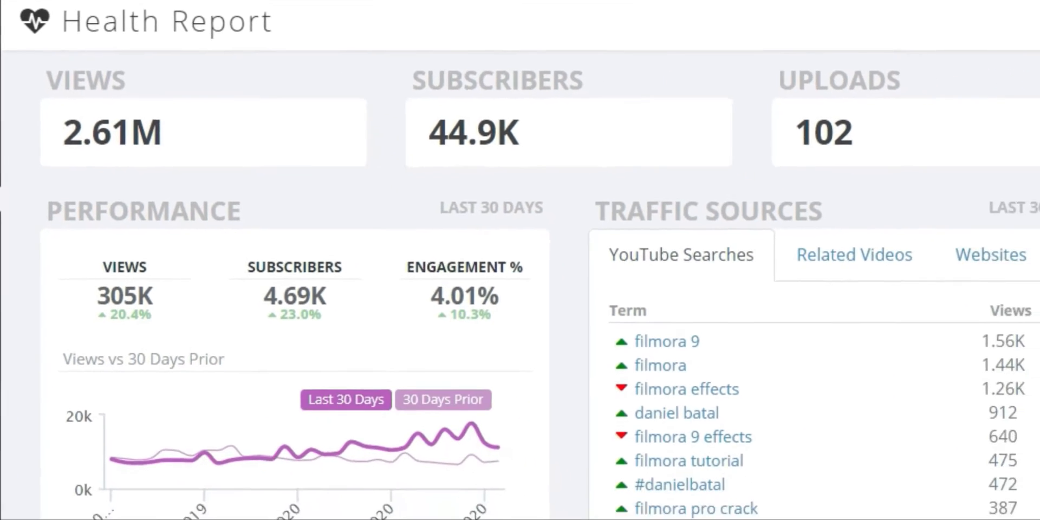
scroll("down", 3)
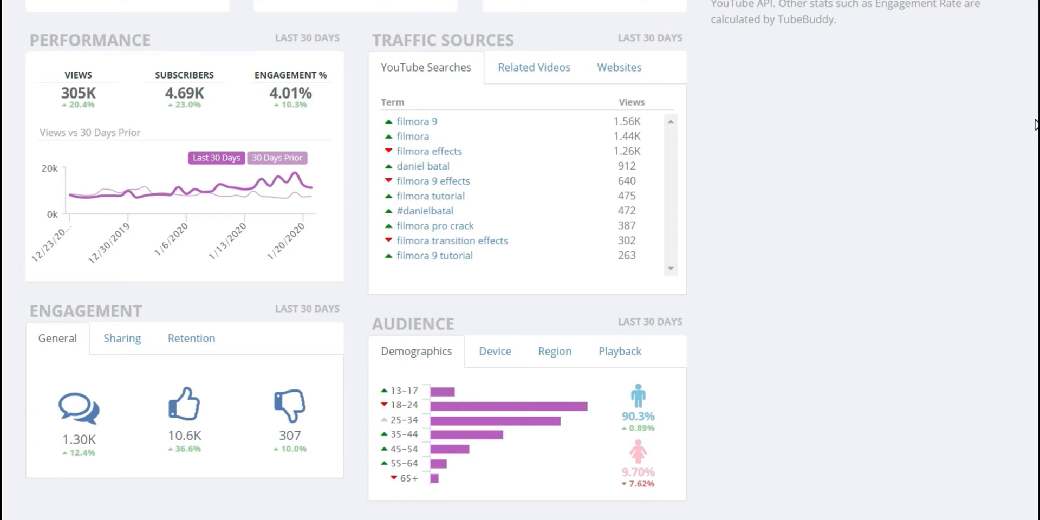
mouse_move(494, 351)
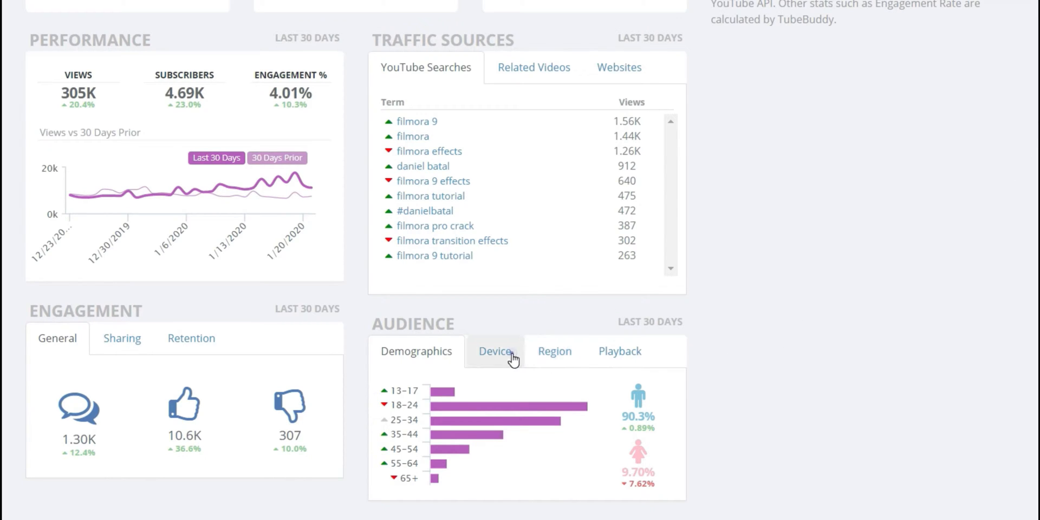
left_click(495, 351)
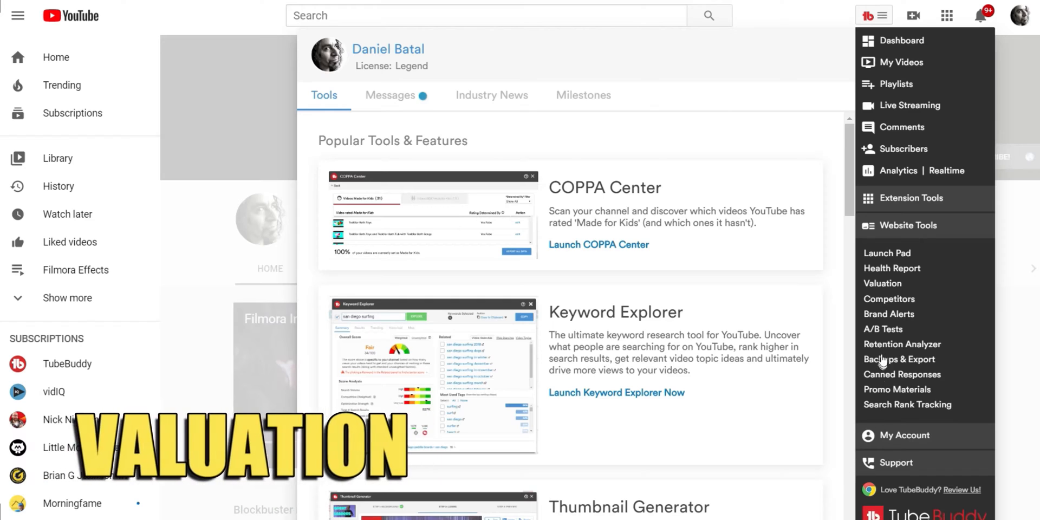
left_click(883, 284)
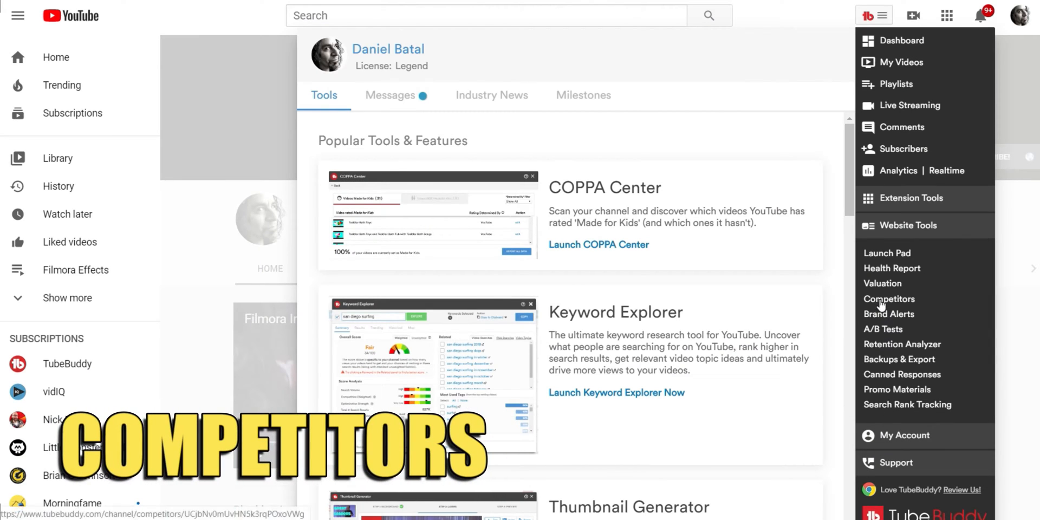
left_click(889, 299)
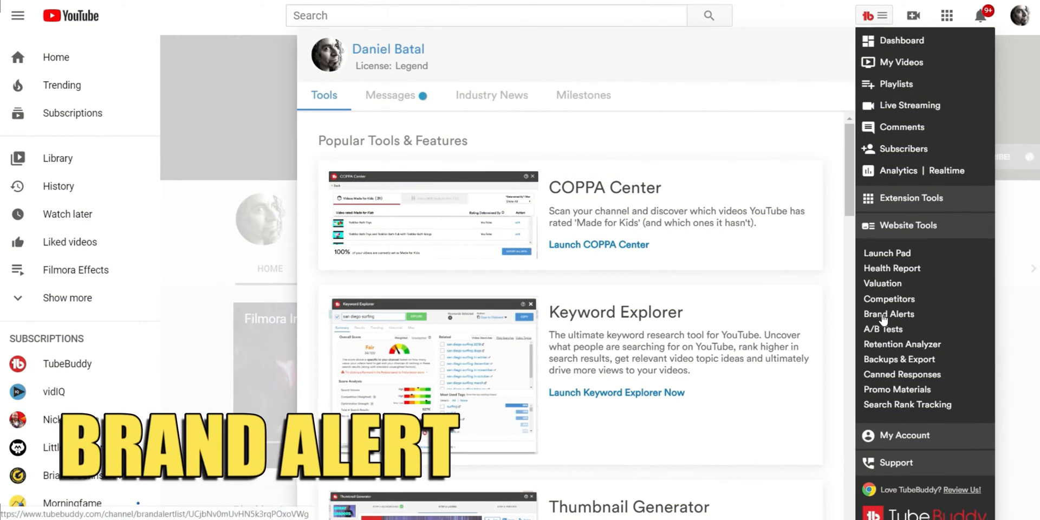
left_click(889, 313)
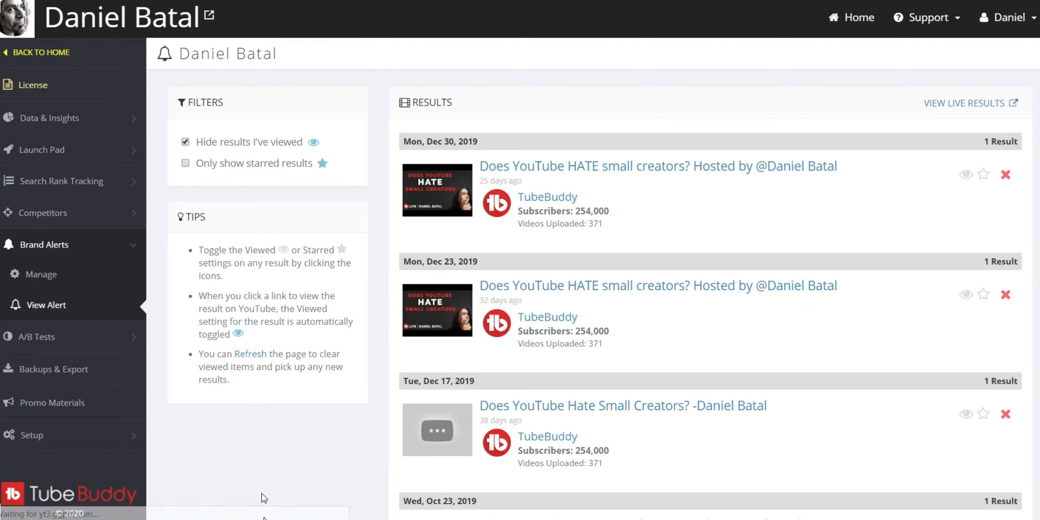
scroll("down", 3)
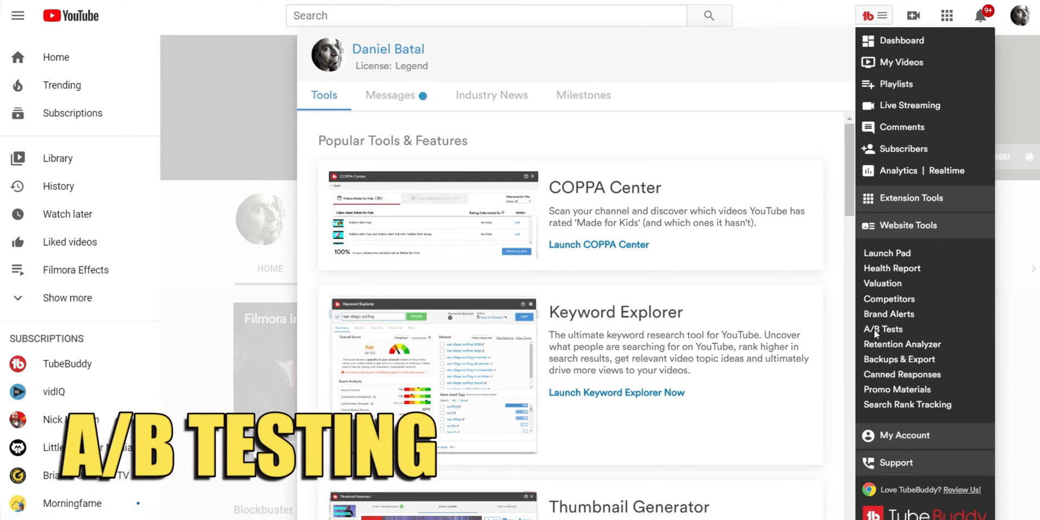
- Open A/B Tests and scroll through the Mask Transitions test results
left_click(883, 329)
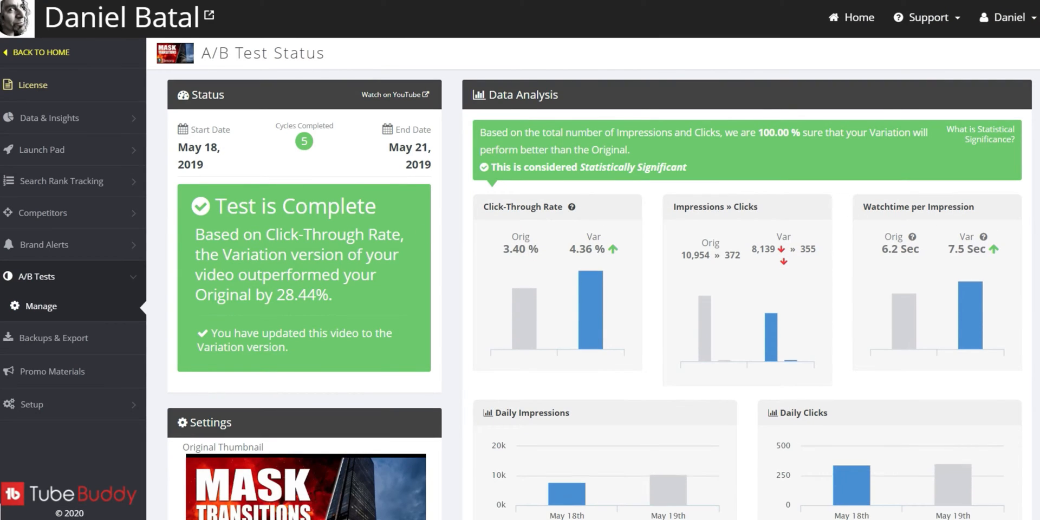
scroll("down", 3)
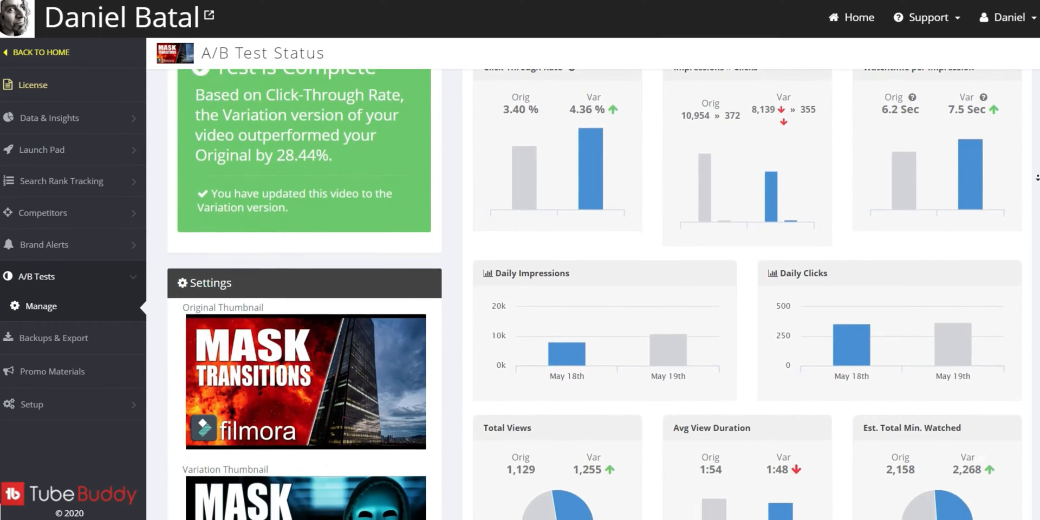
scroll("down", 3)
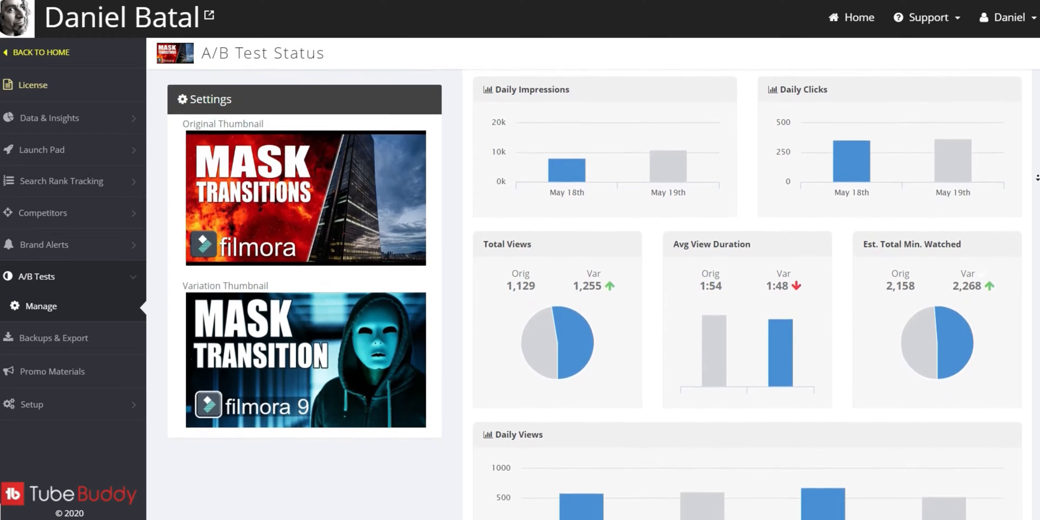
scroll("down", 3)
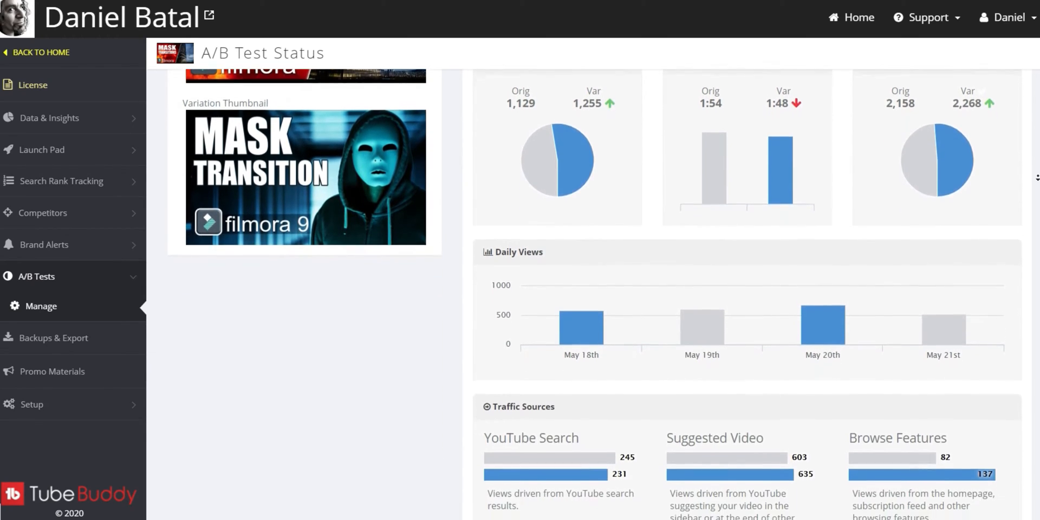
scroll("down", 3)
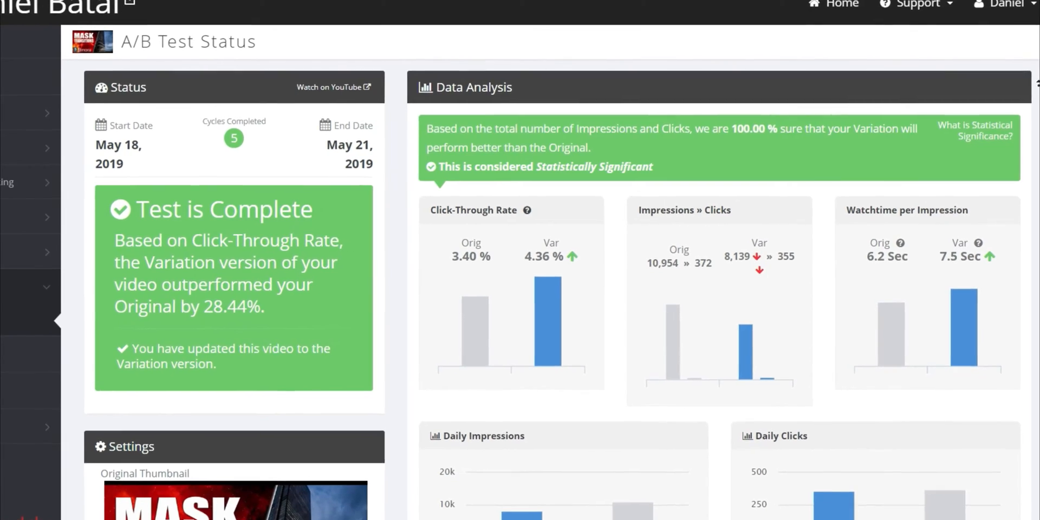
scroll("down", 3)
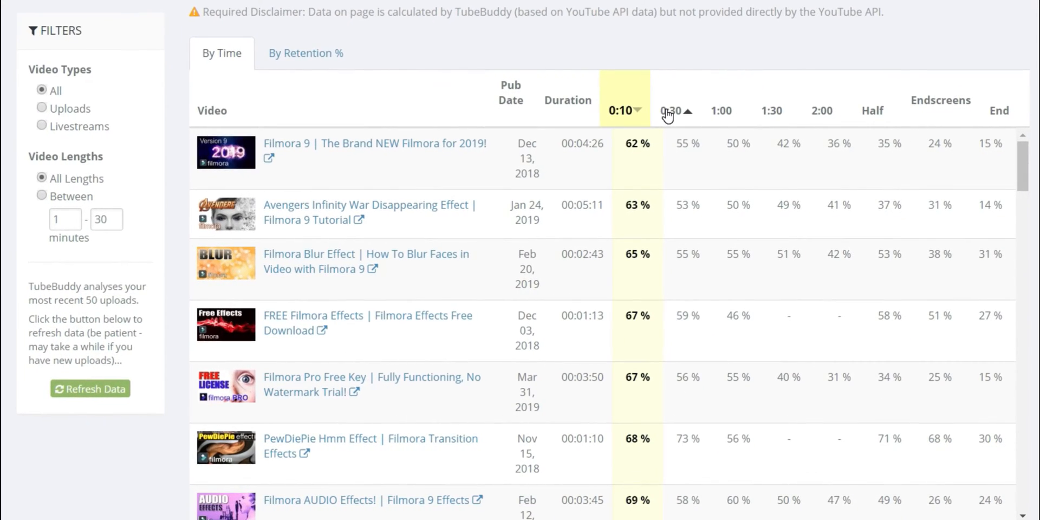
- Sort the retention table by 0:30, 1:00 and End retention columns
left_click(671, 110)
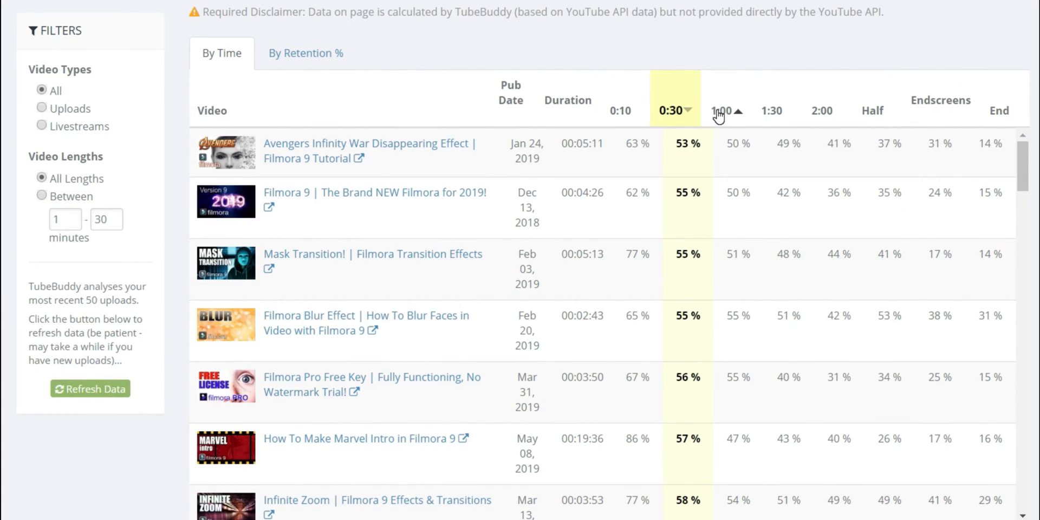
left_click(721, 110)
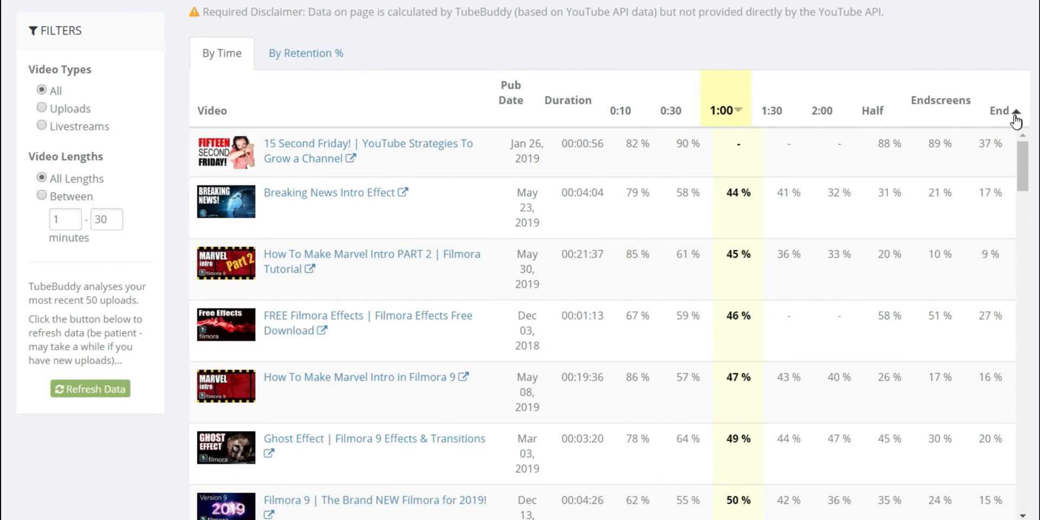
left_click(999, 111)
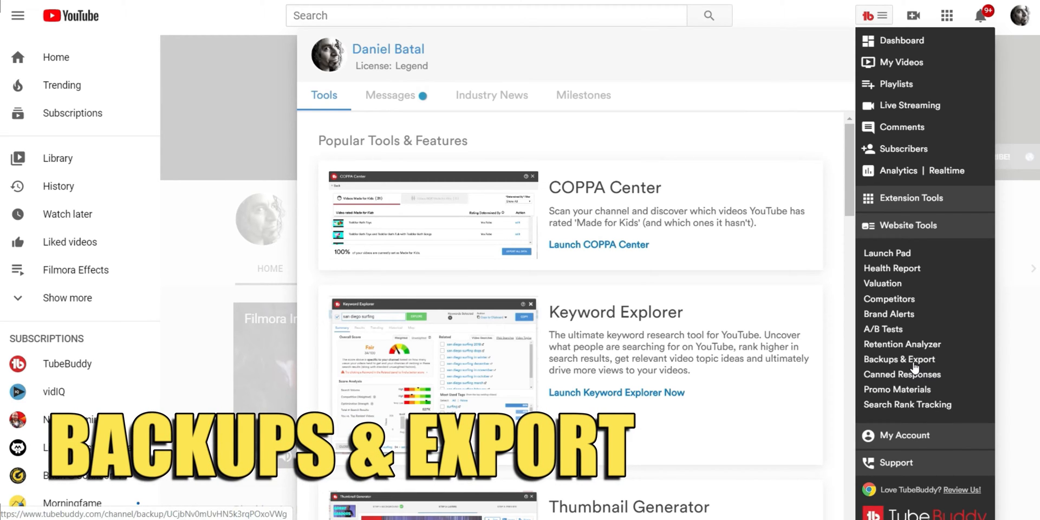
- Add canned response 'Link' reading 'I have a video that can help answer that question! Click here -->'
left_click(899, 359)
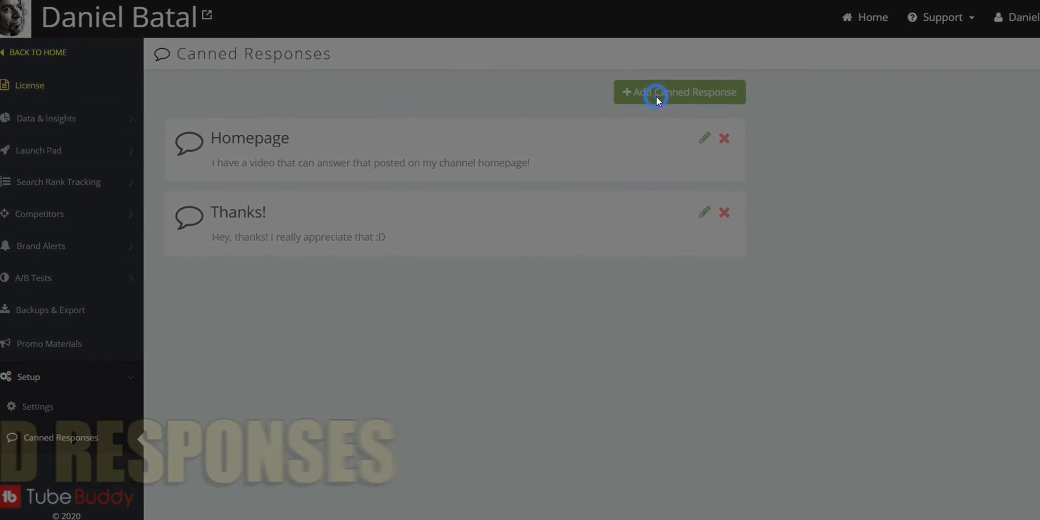
left_click(679, 92)
type("I have a video that can help answer that")
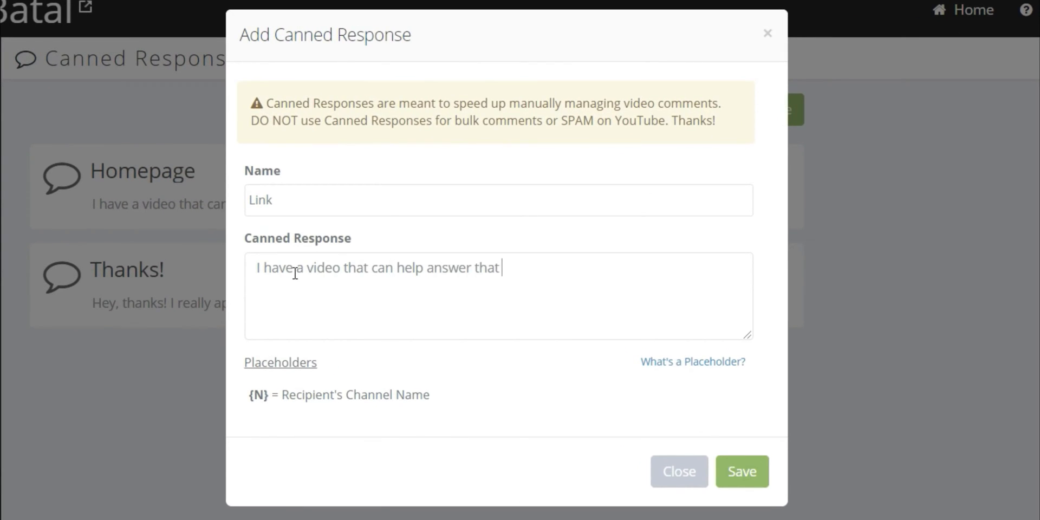
type("question! Click here")
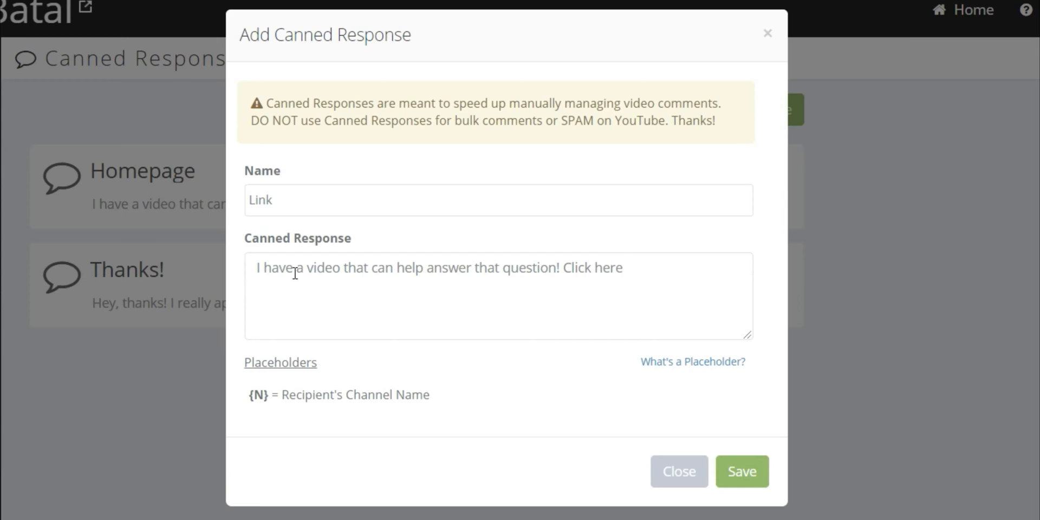
type("-->")
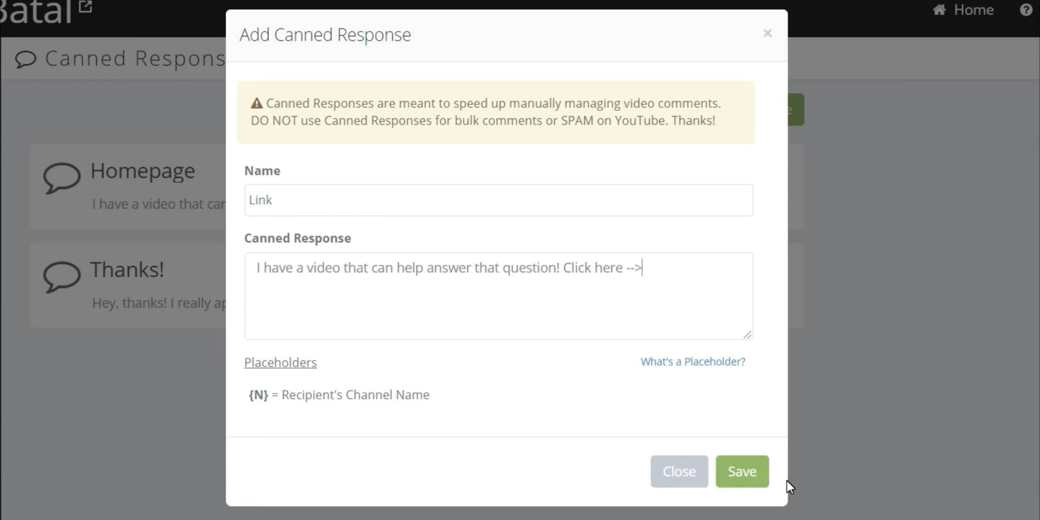
mouse_move(899, 335)
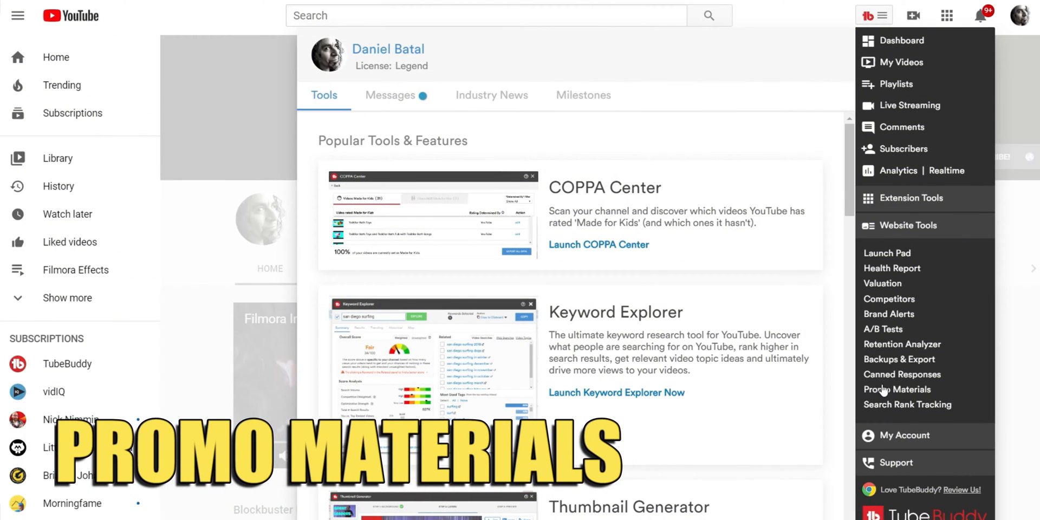
- Open Promo Materials and scroll through the video link, thumbnail, banner and embed code
left_click(899, 390)
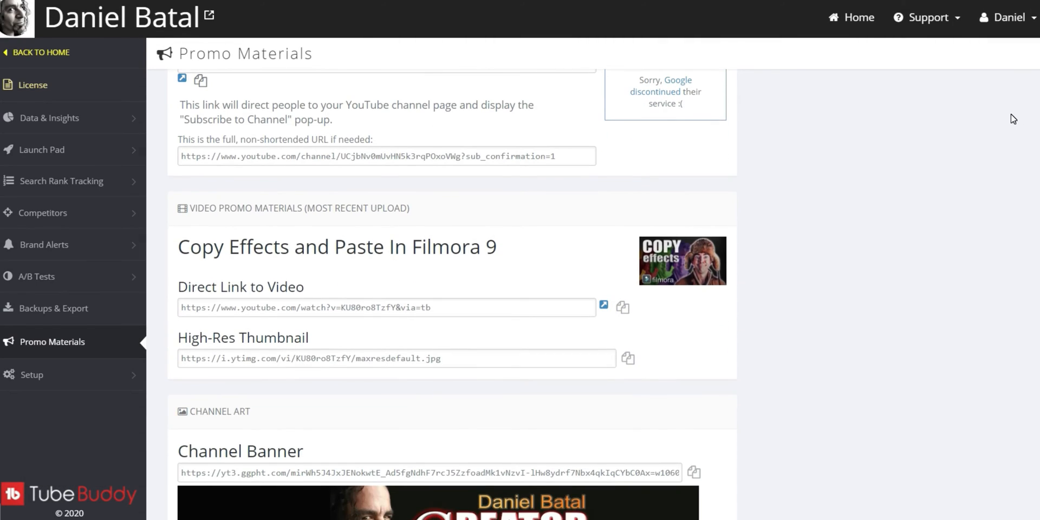
scroll("down", 3)
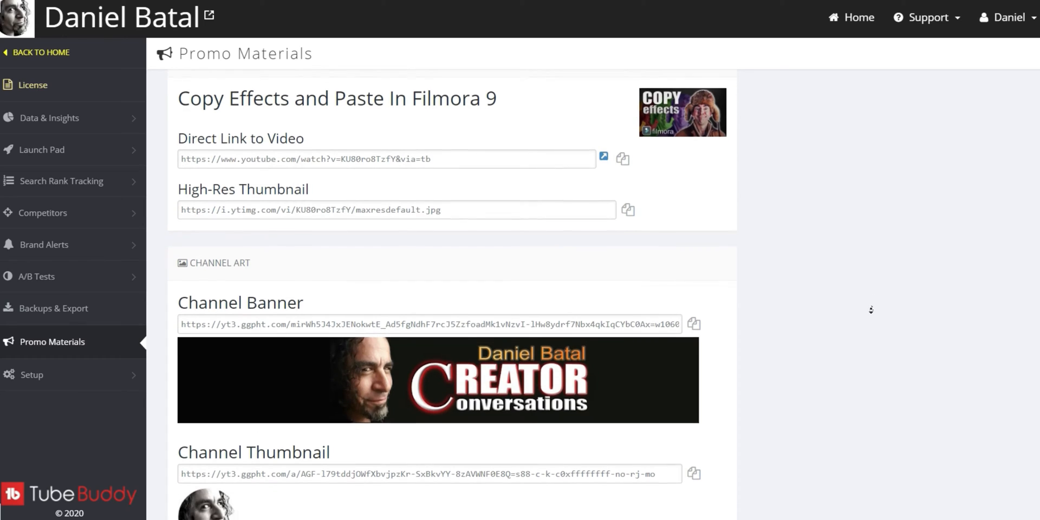
scroll("down", 3)
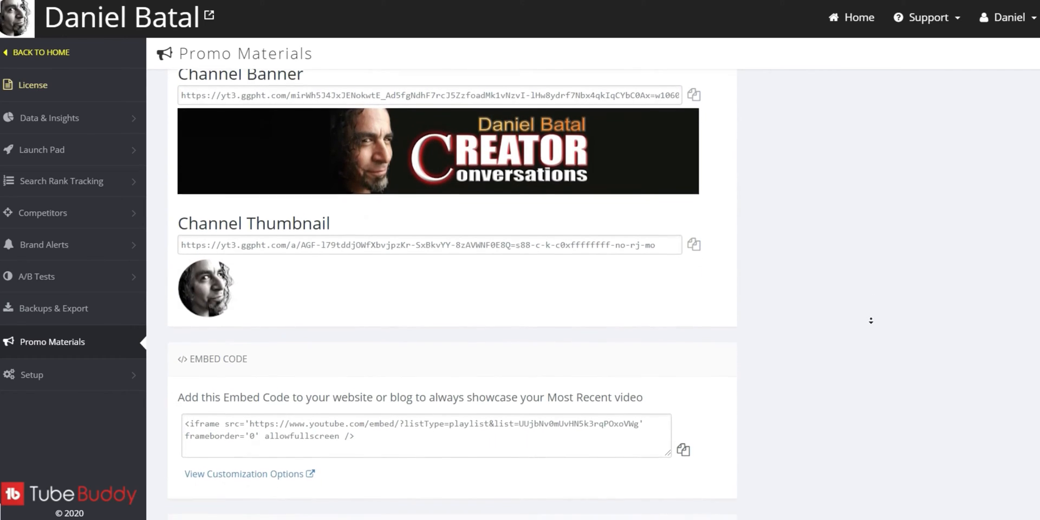
scroll("down", 3)
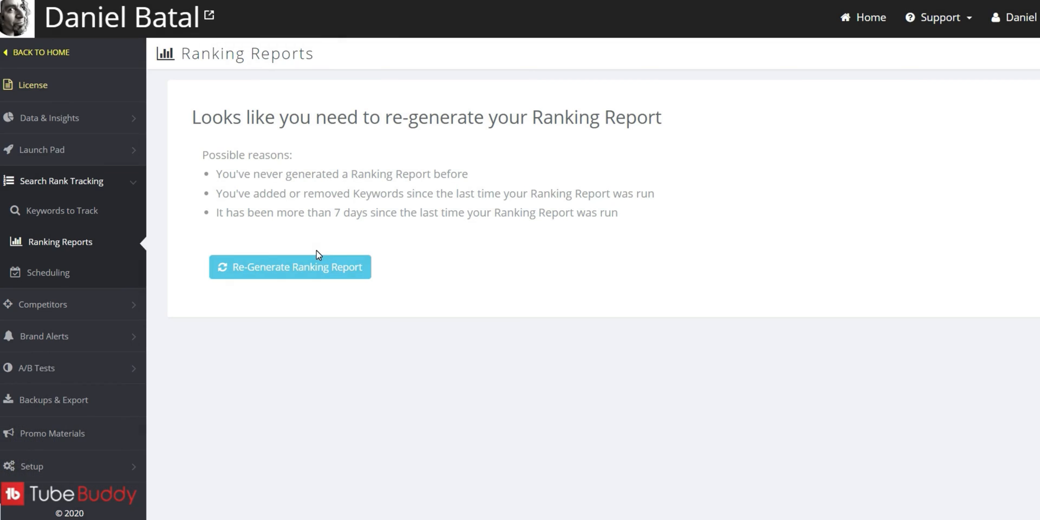
- Re-generate the ranking report and scroll through ranks for 'filmora effects' and 'filmora 9'
left_click(290, 266)
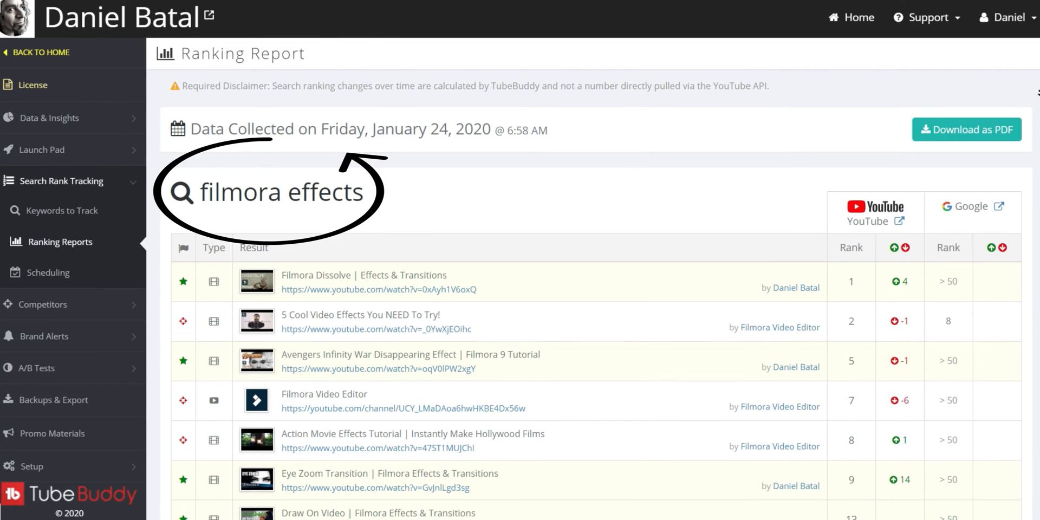
scroll("down", 3)
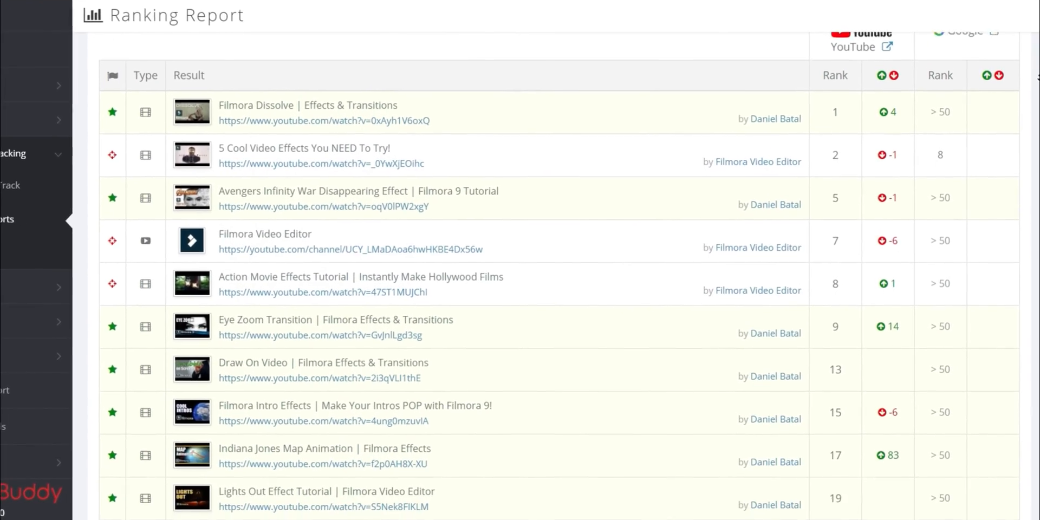
scroll("down", 3)
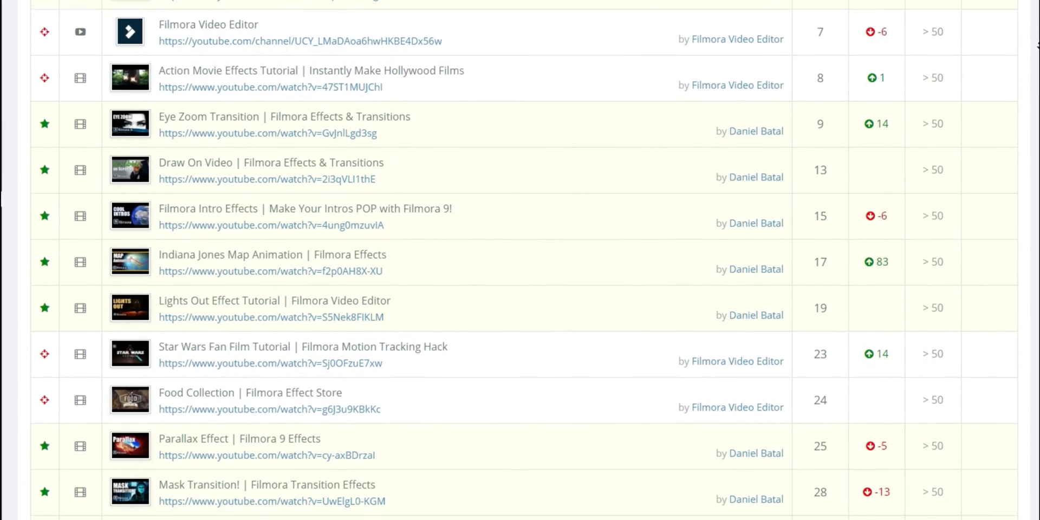
scroll("down", 3)
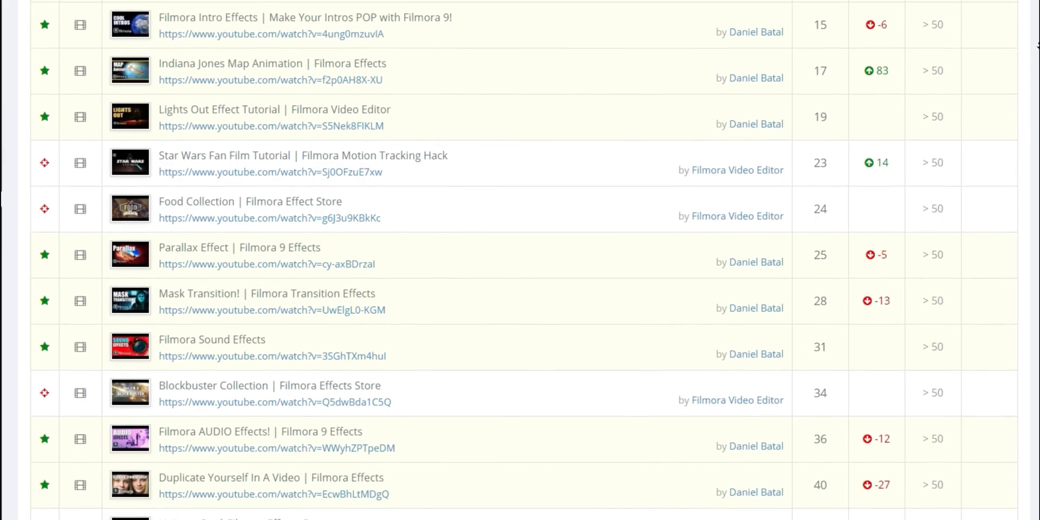
scroll("down", 3)
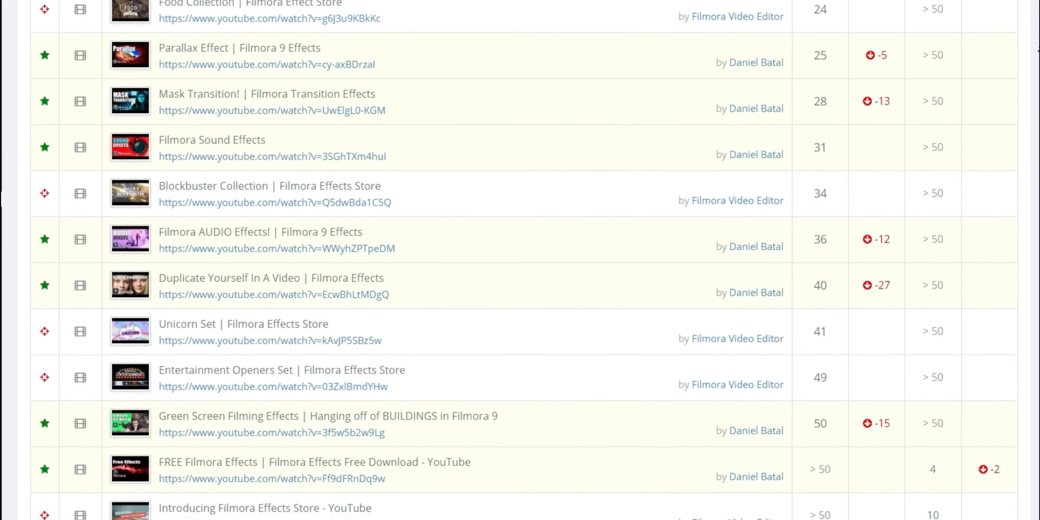
scroll("down", 3)
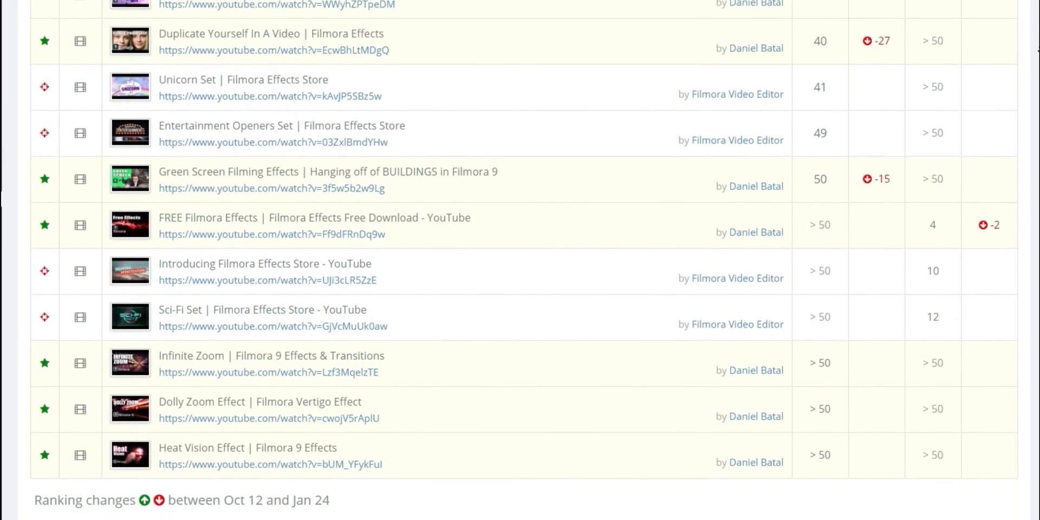
scroll("down", 3)
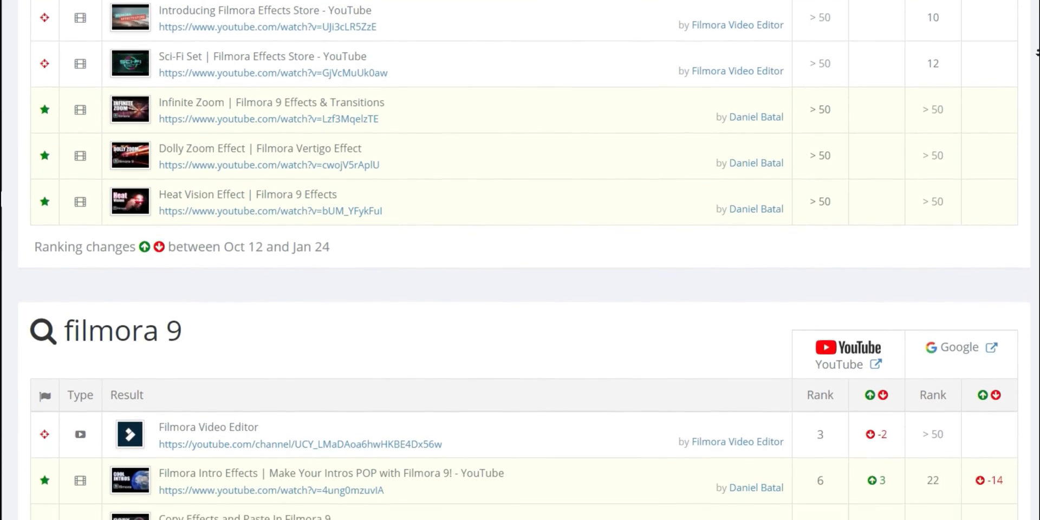
scroll("down", 3)
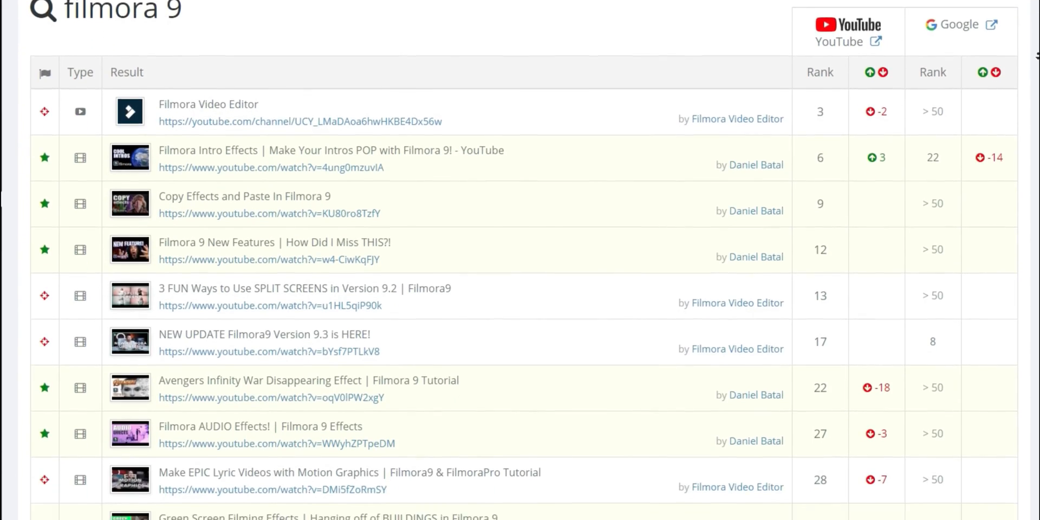
scroll("down", 3)
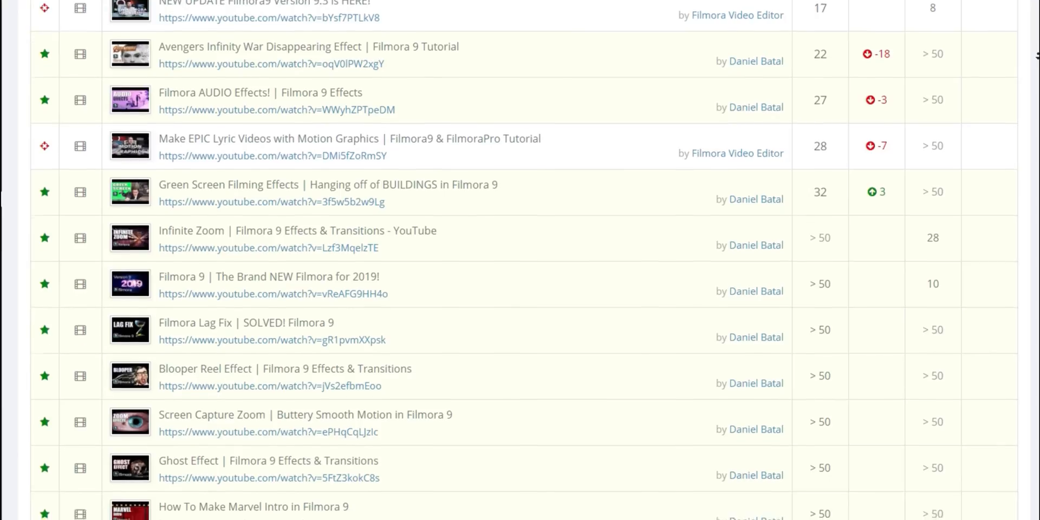